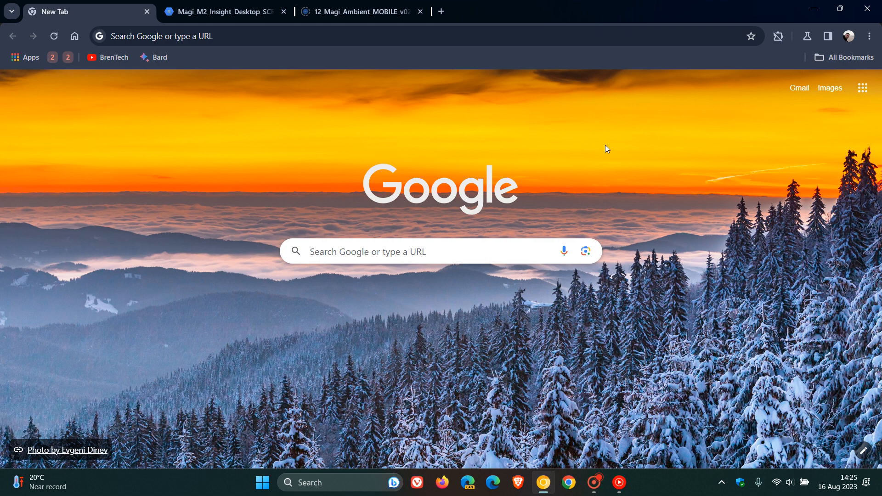
mouse_move(689, 250)
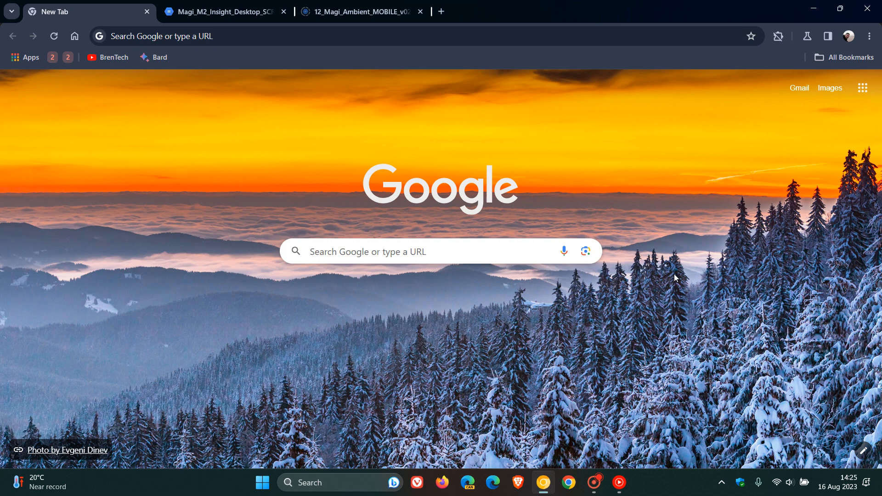
mouse_move(268, 118)
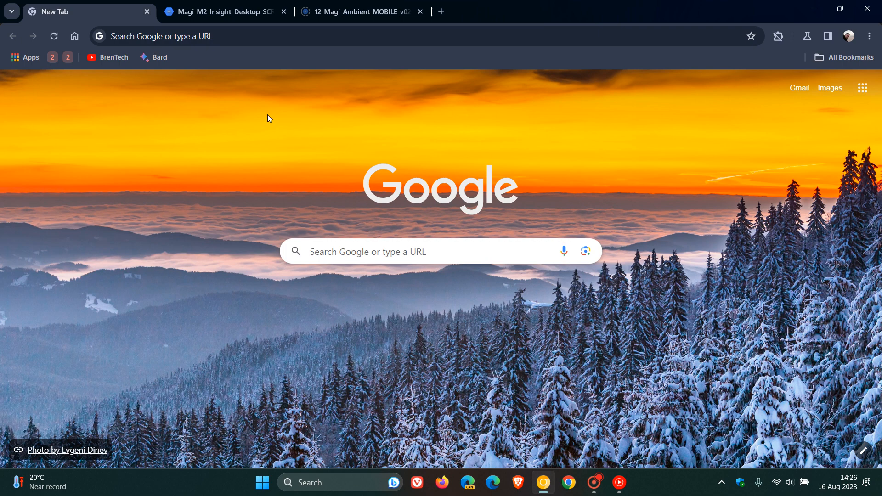
Switch to the Magi_M2_Insight_Desktop tab showing the hydrogen AI answer with definable terms
click(220, 11)
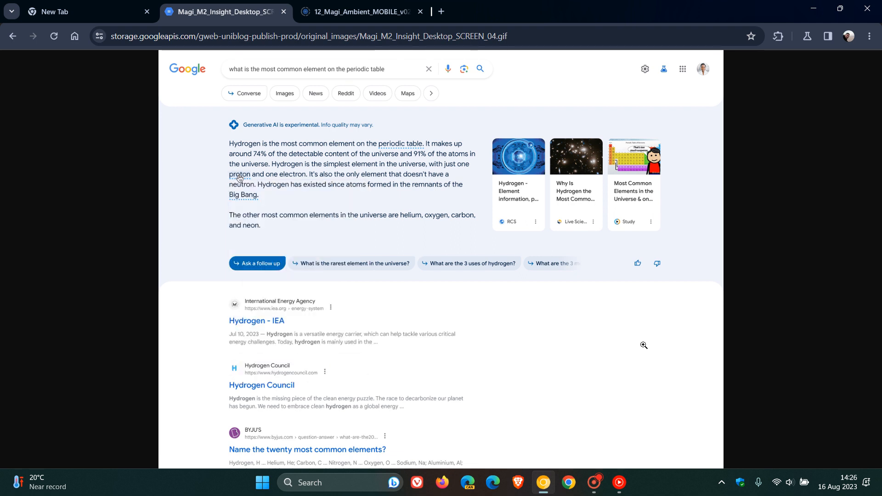
mouse_move(238, 174)
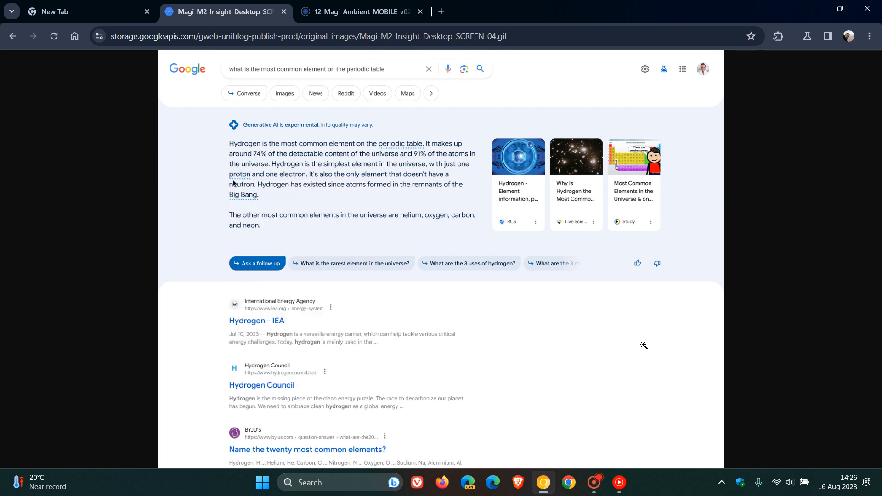
mouse_move(238, 174)
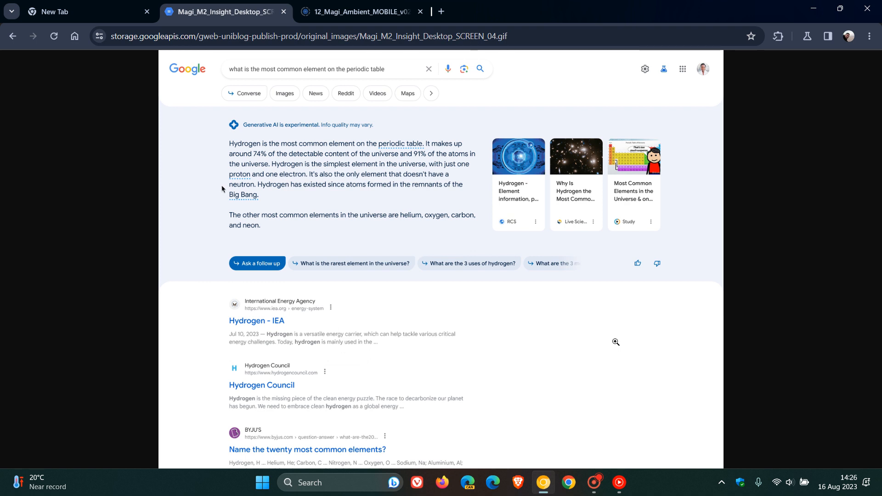
mouse_move(238, 173)
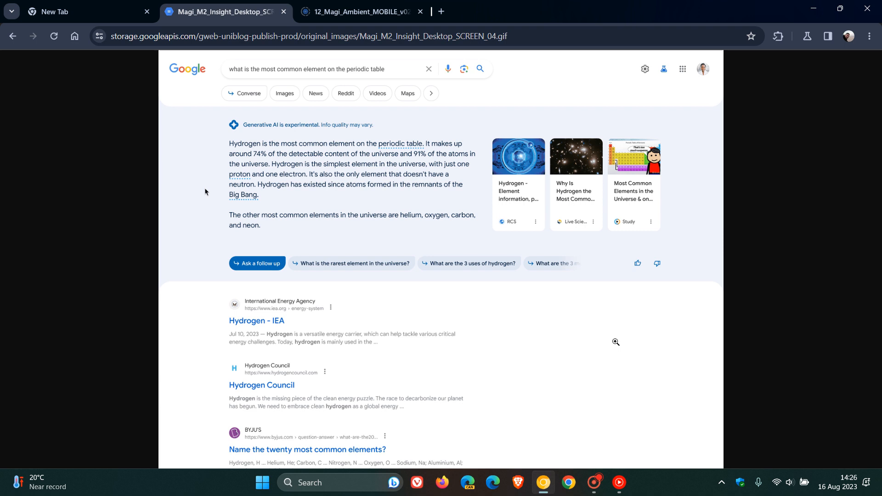
mouse_move(238, 173)
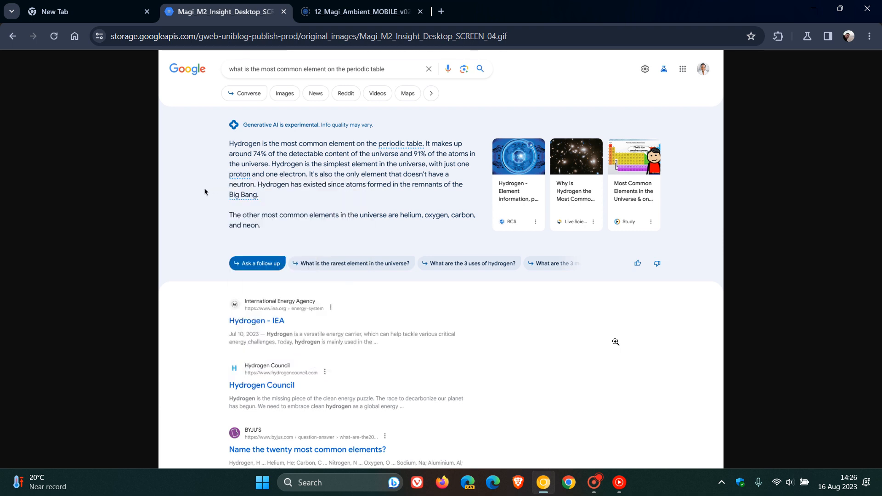
mouse_move(238, 174)
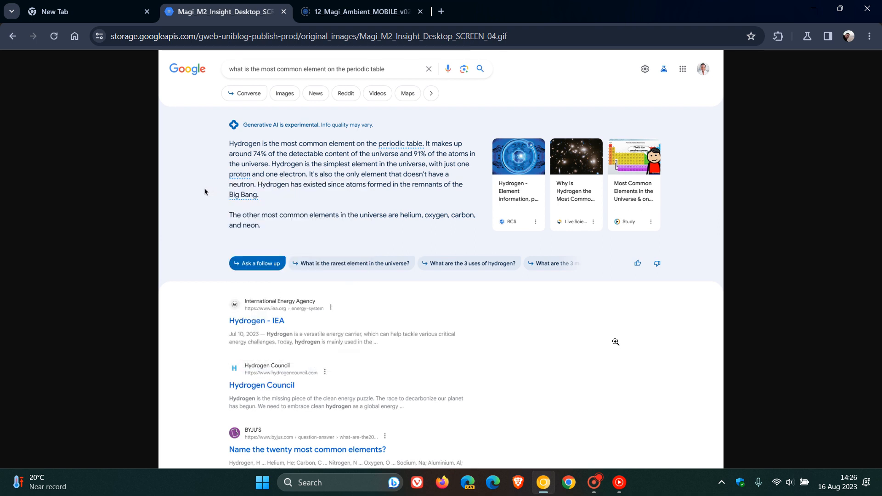
mouse_move(238, 173)
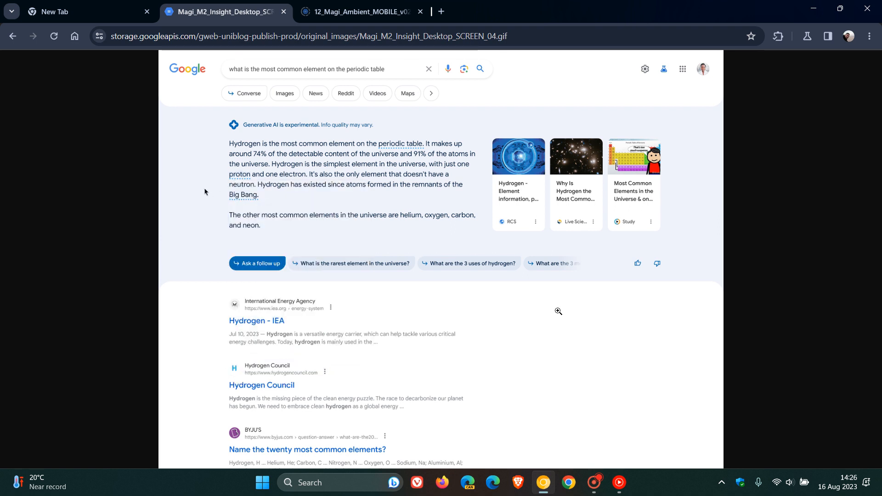
mouse_move(238, 174)
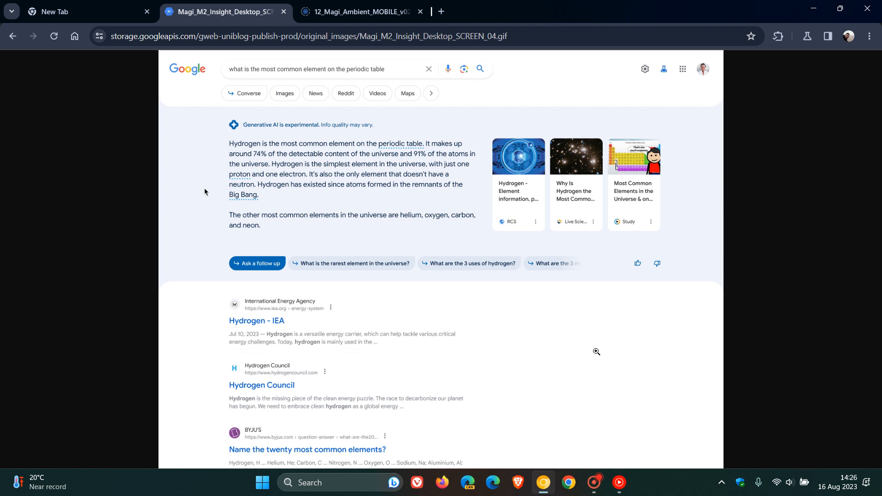
mouse_move(237, 173)
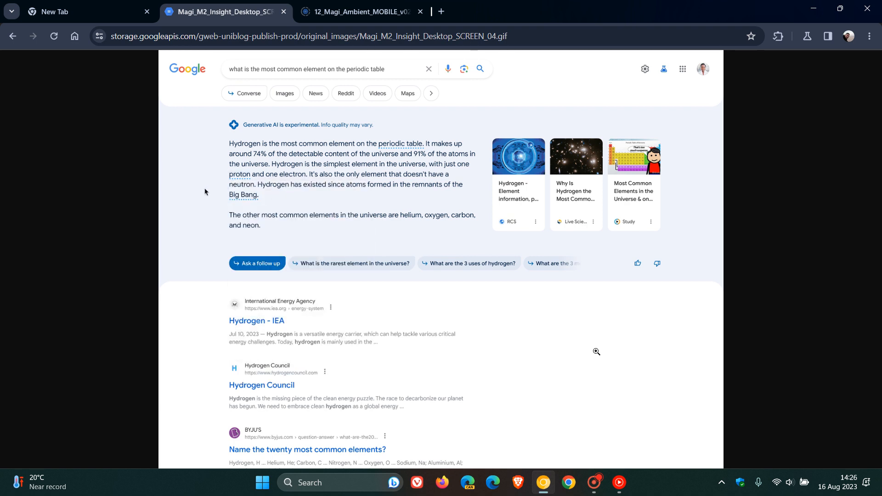
mouse_move(239, 175)
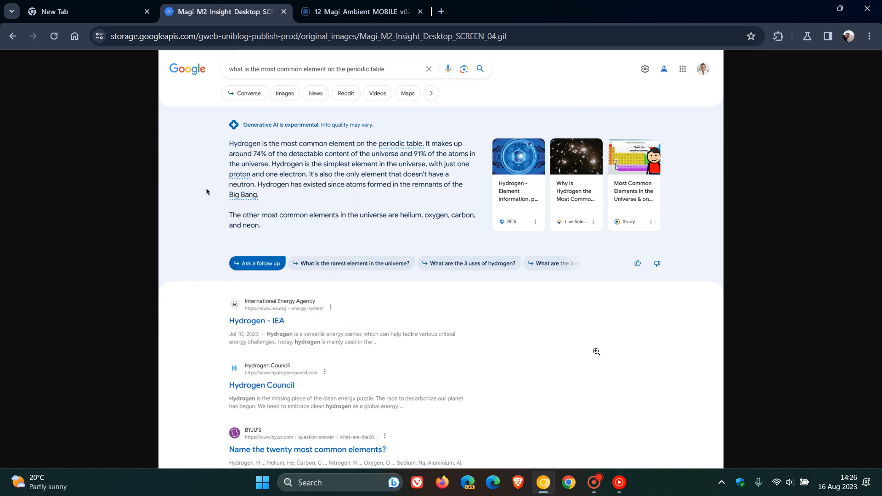
mouse_move(239, 175)
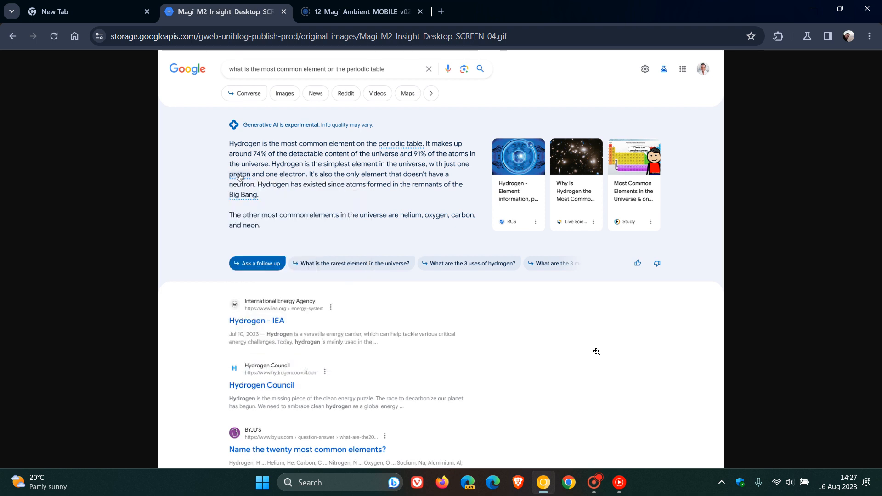
mouse_move(239, 173)
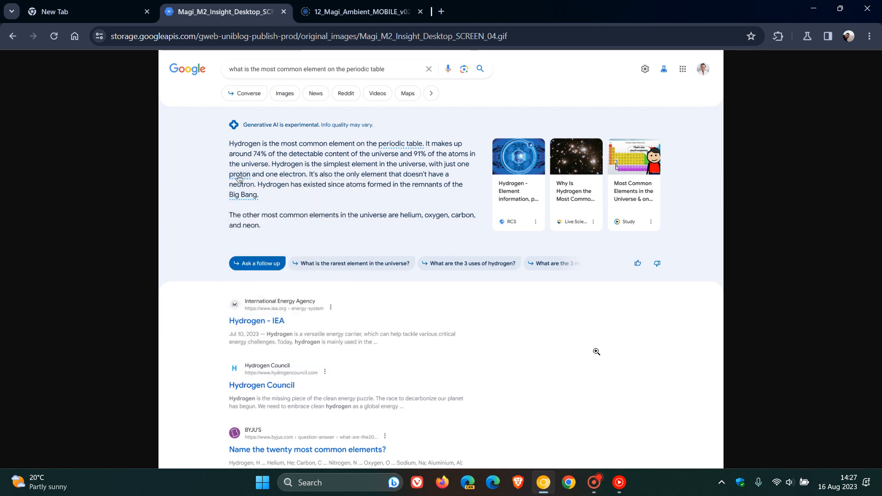
mouse_move(239, 174)
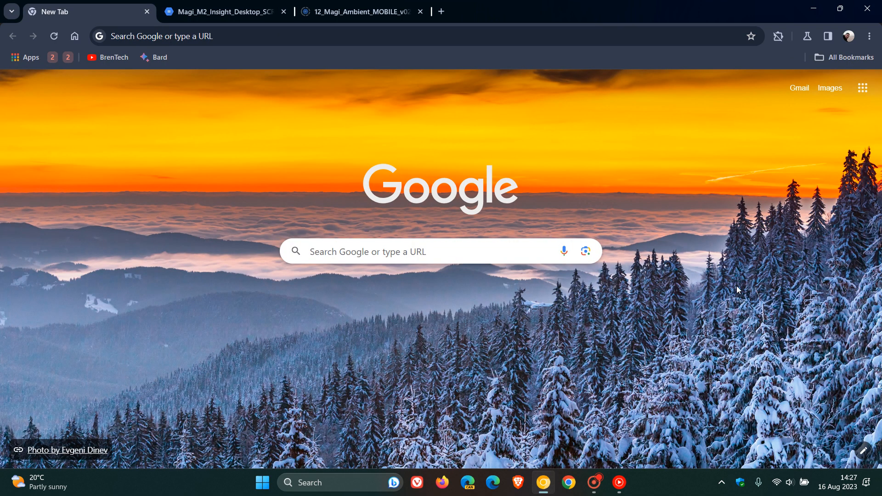
mouse_move(741, 281)
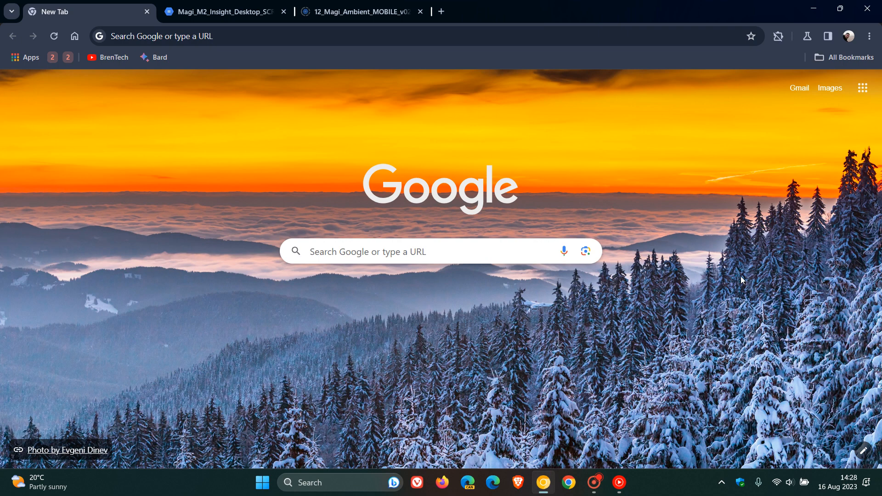
mouse_move(606, 175)
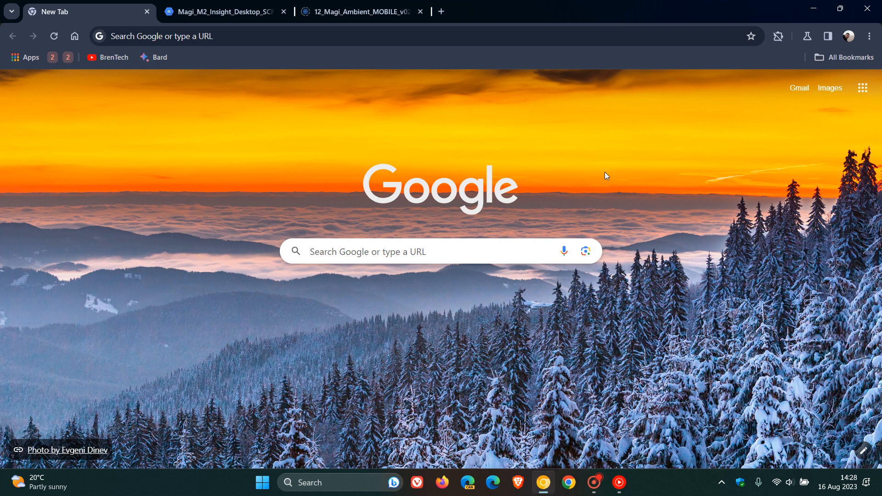
Switch to the 12_Magi_Ambient_MOBILE tab showing the Route 66 article demo
click(360, 11)
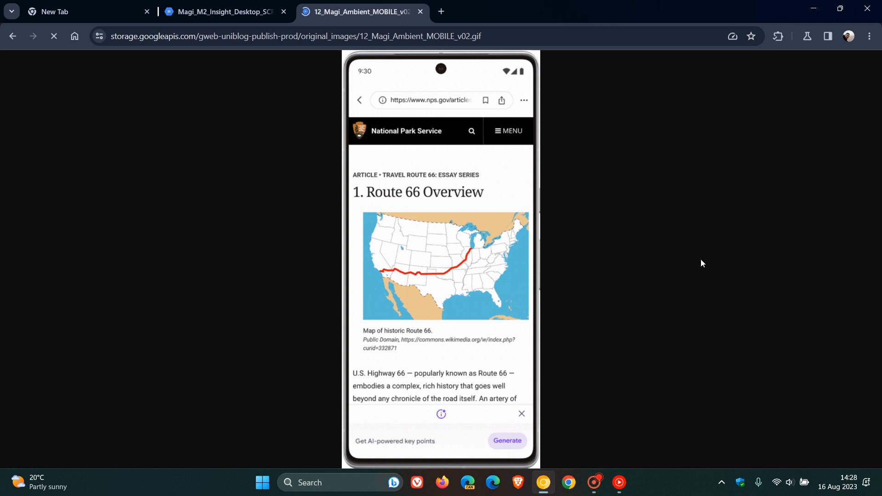
Play through the mobile demo as it generates the Route 66 key points
scroll(down, 3)
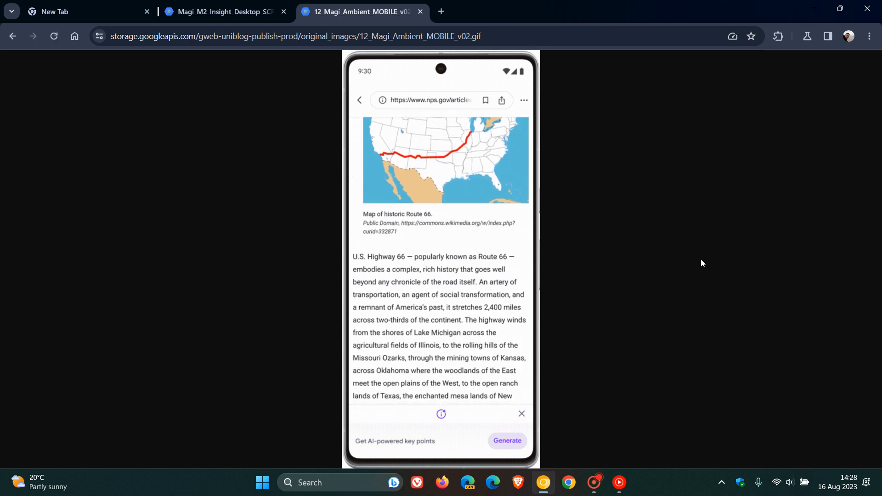
click(505, 441)
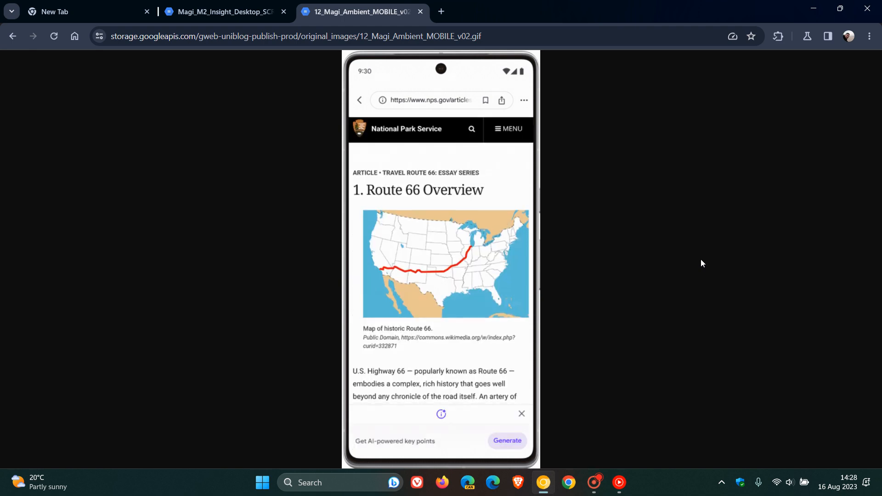
scroll(down, 3)
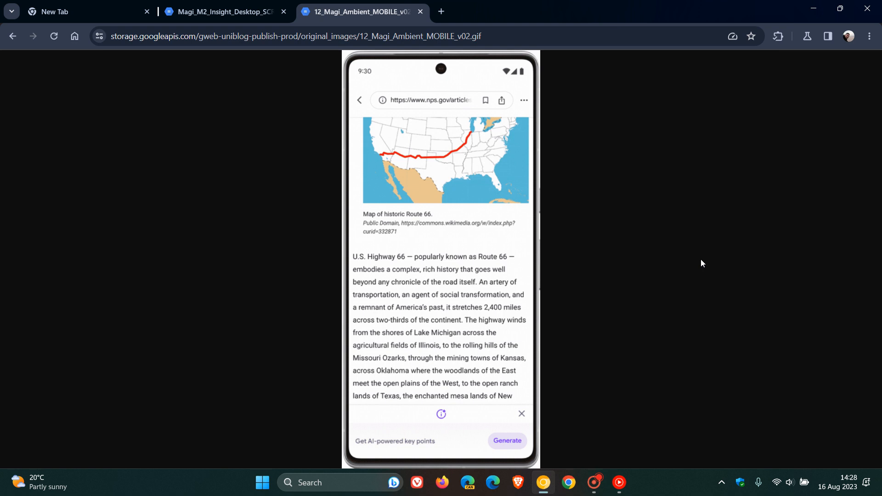
click(507, 441)
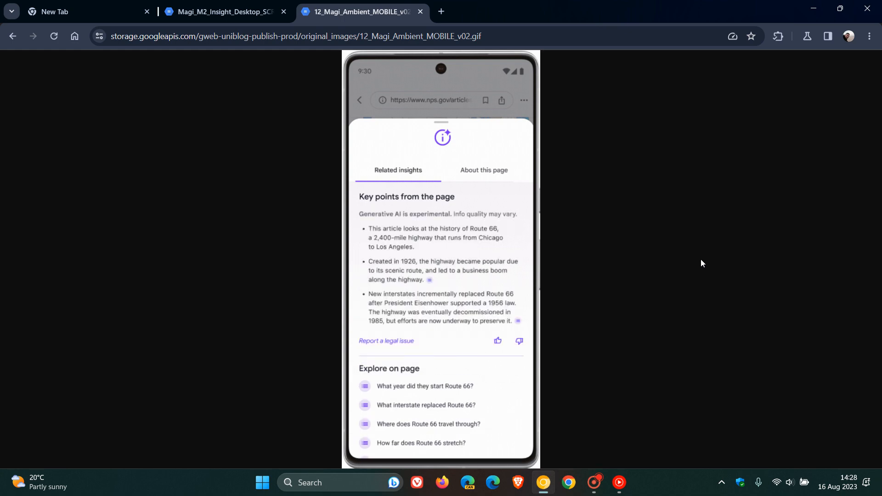
click(441, 271)
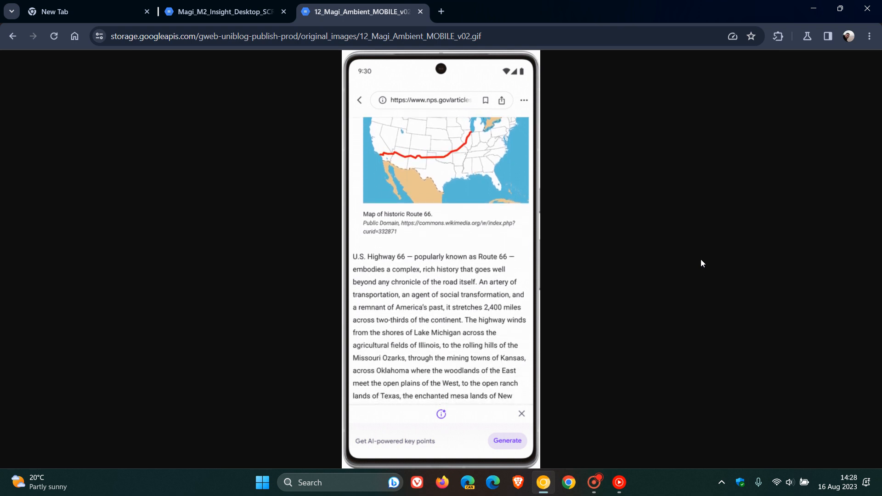
click(506, 441)
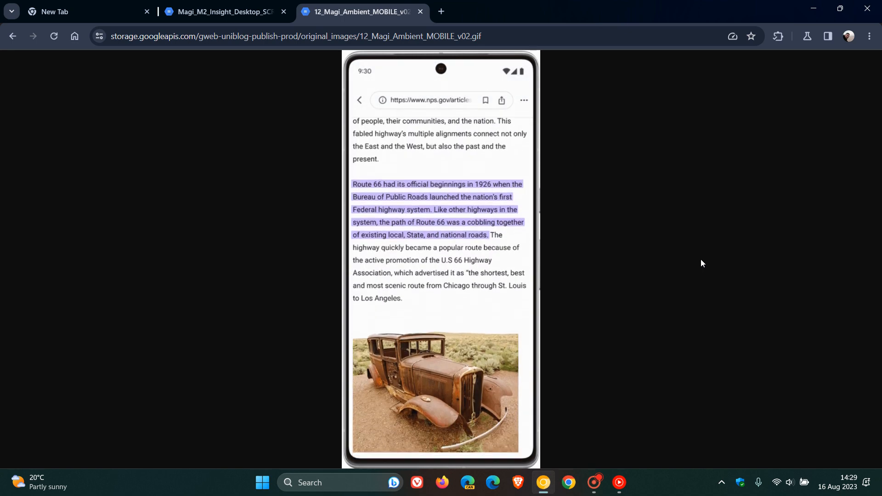
scroll(down, 3)
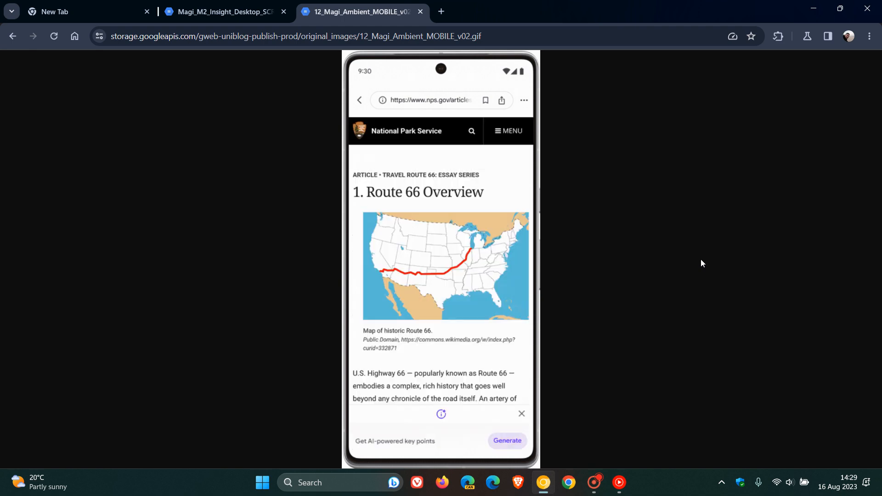
scroll(down, 3)
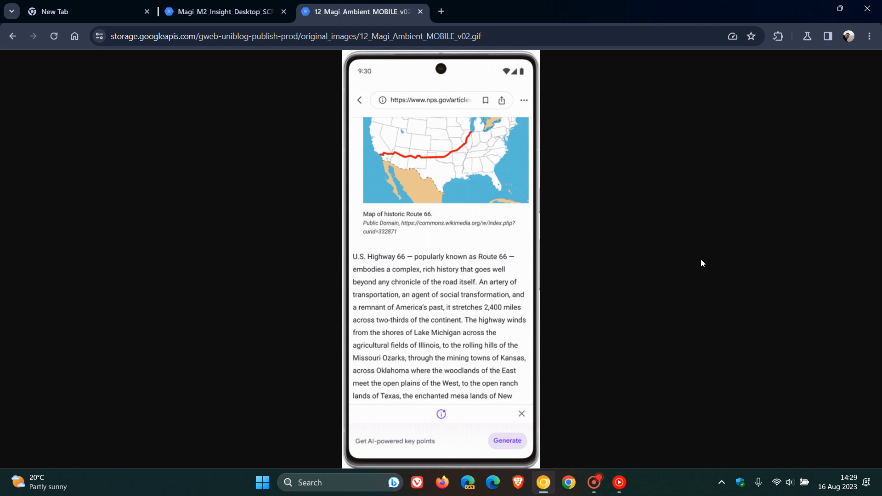
Return to the first tab's Google new tab page
click(506, 441)
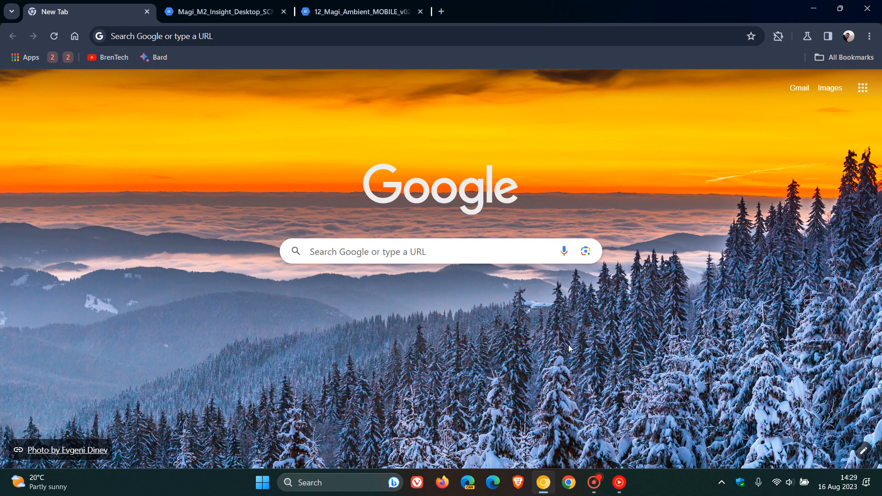
mouse_move(261, 211)
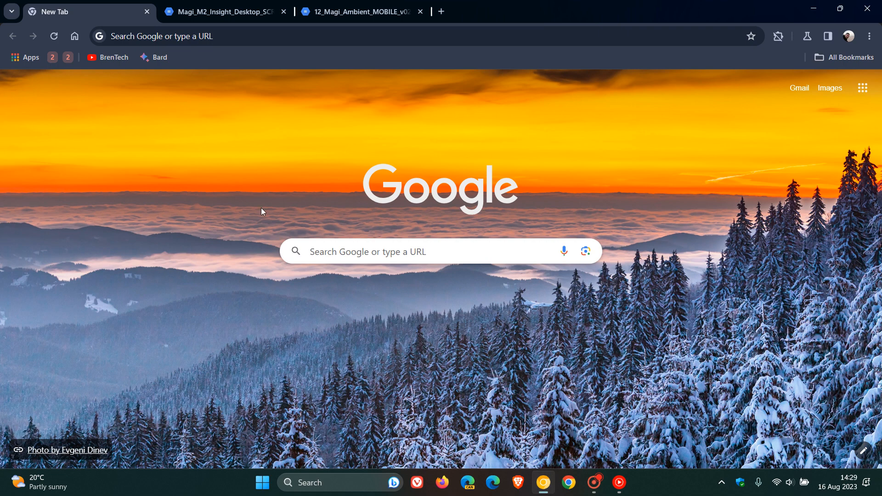
mouse_move(673, 246)
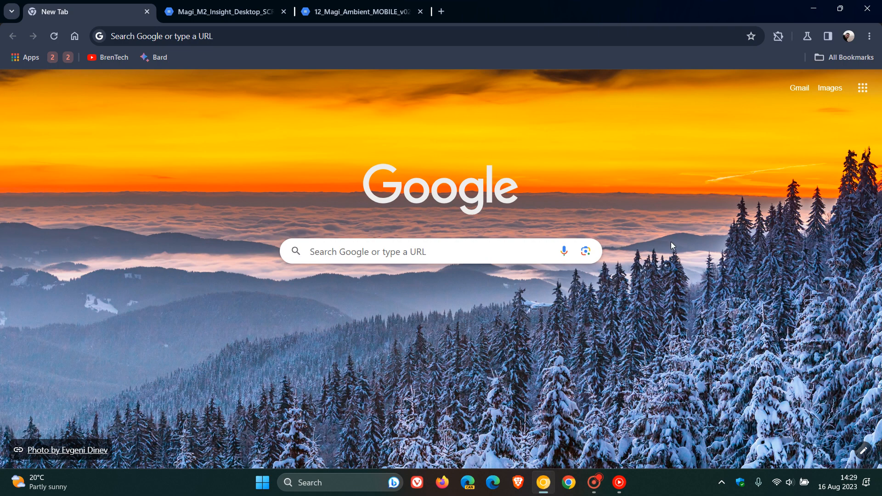